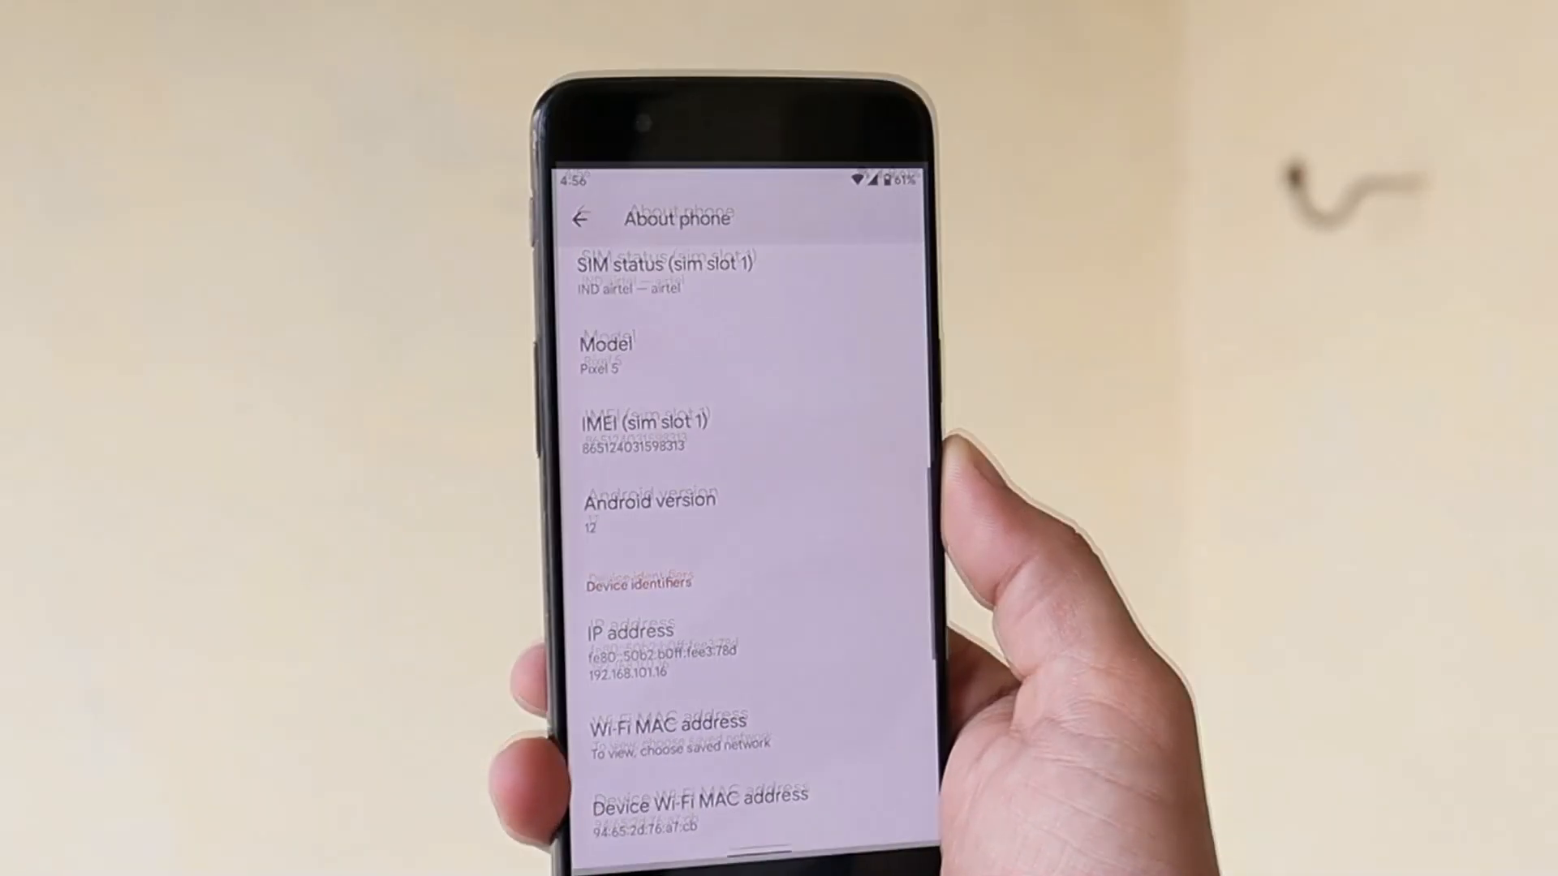
# Step: Show the About phone screen reporting model Pixel 5 and Android version 12
pyautogui.click(649, 500)
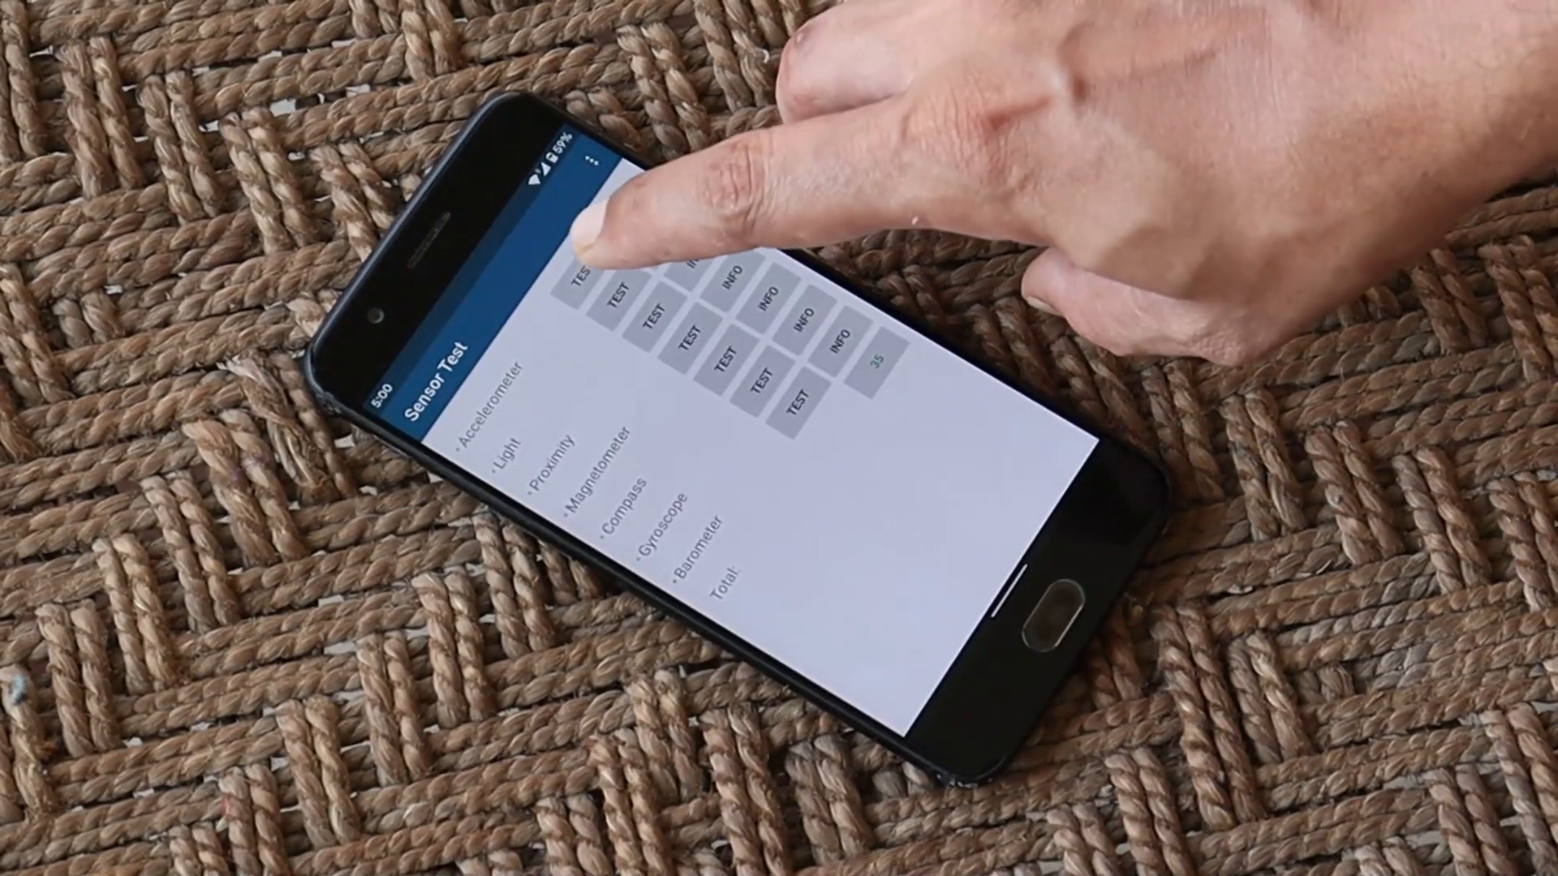
# Step: View the Sensor Test list of 35 sensors, accelerometer through barometer
pyautogui.click(605, 304)
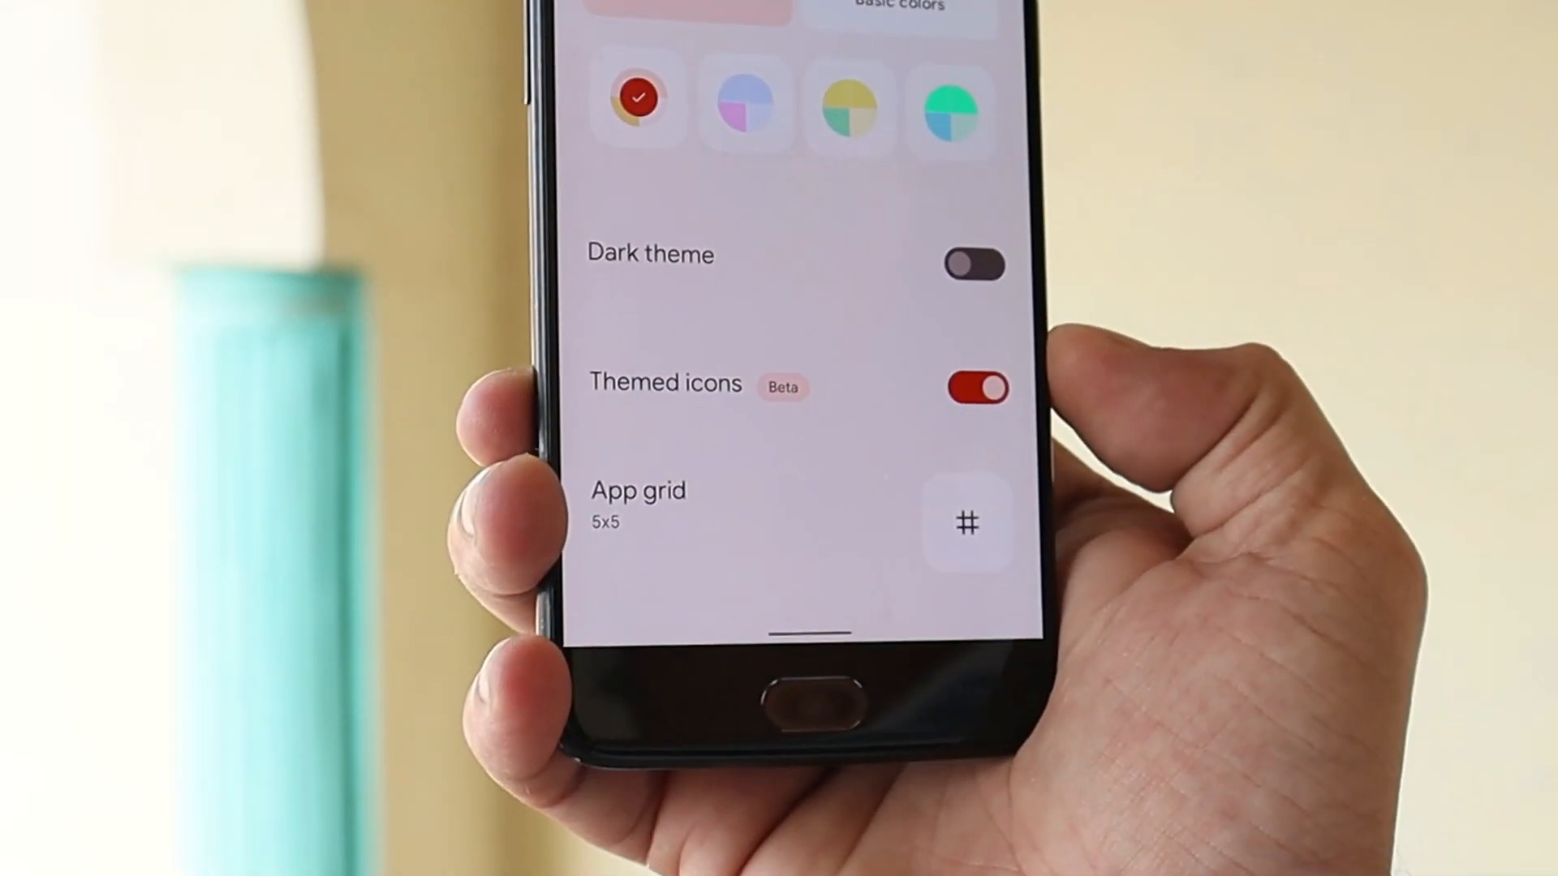
# Step: Show Wallpaper & style with Themed icons on, Dark theme off and a 5x5 grid
pyautogui.click(977, 387)
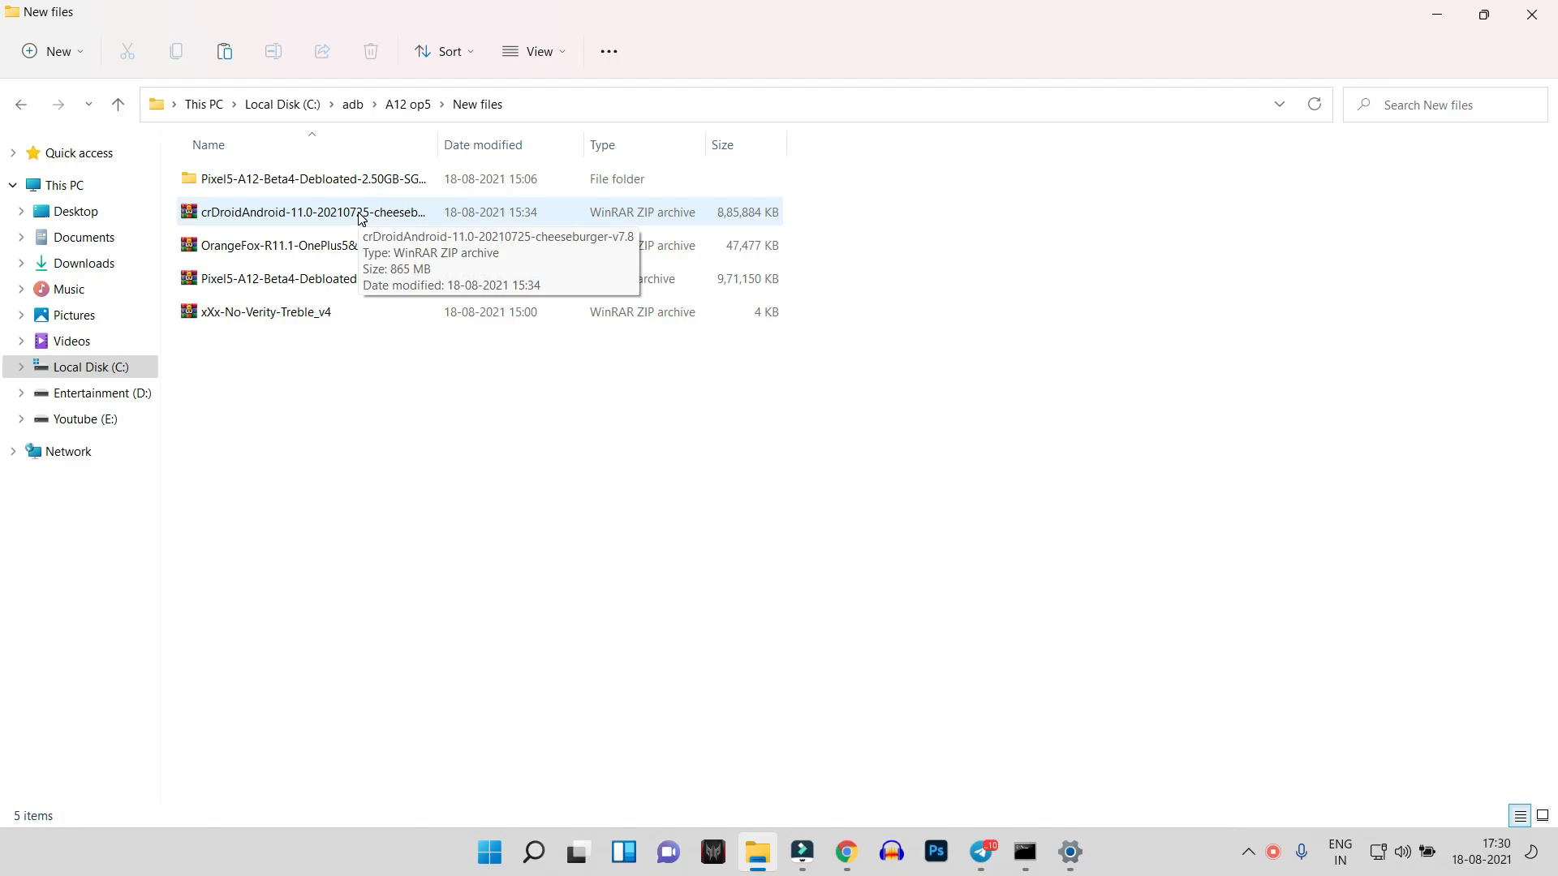
pyautogui.moveTo(188, 219)
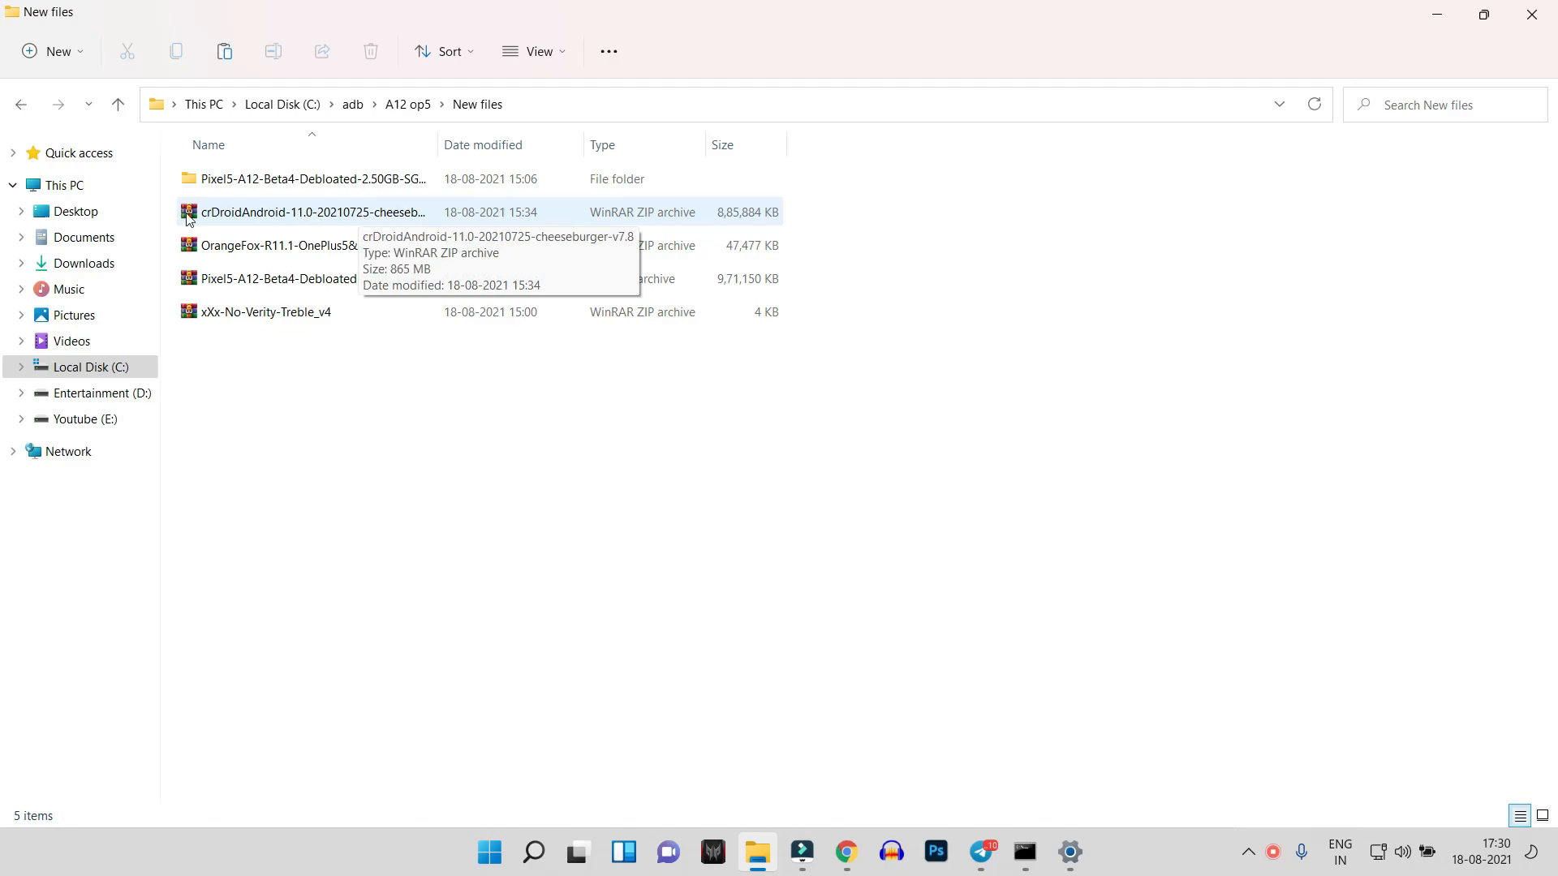
pyautogui.moveTo(303, 221)
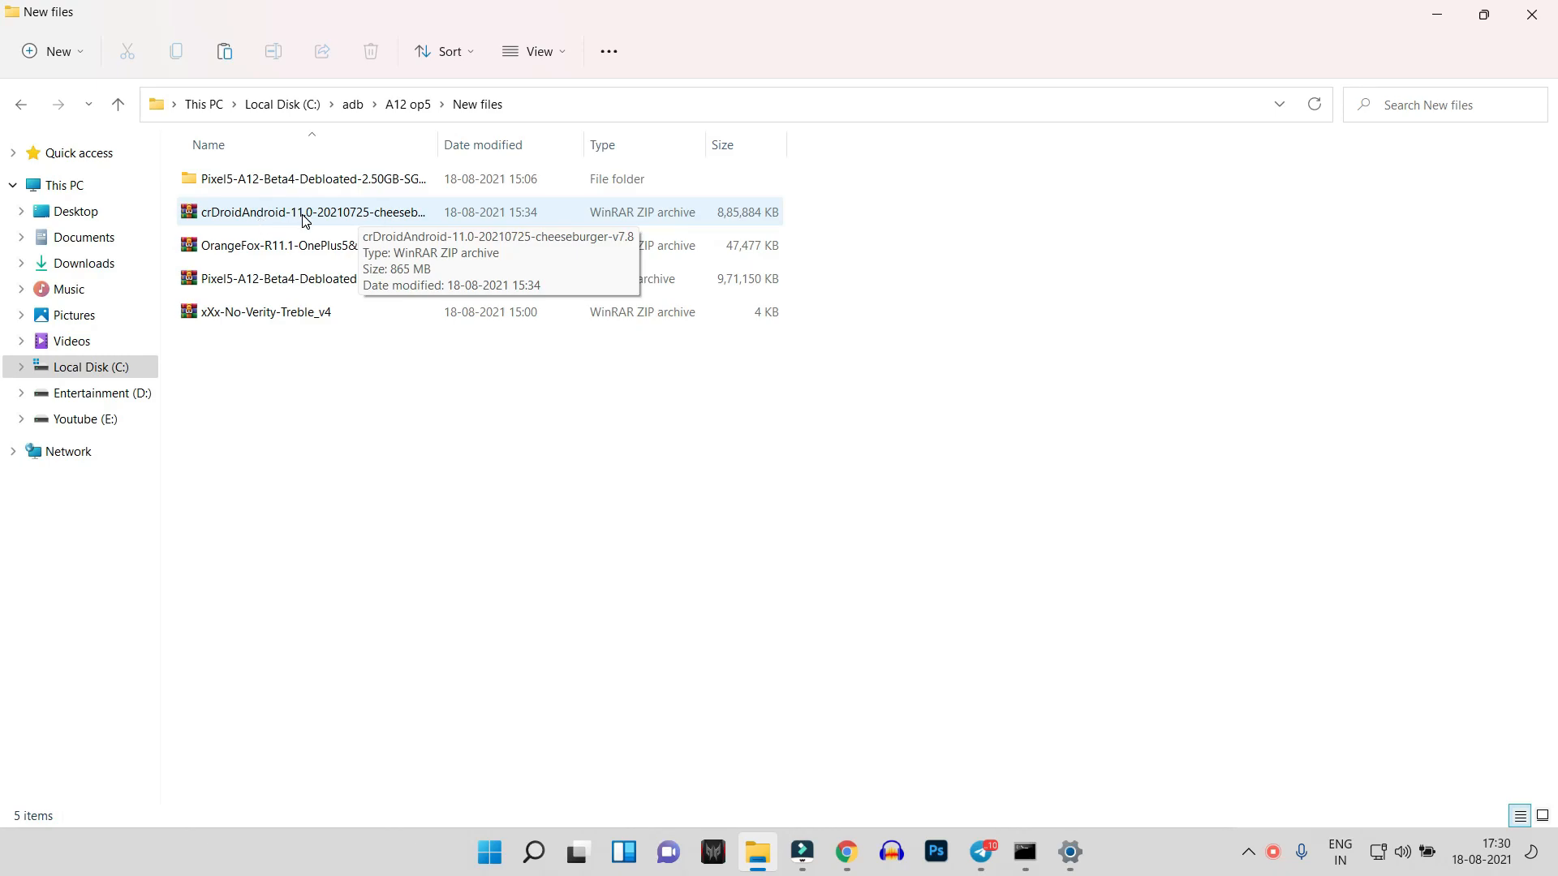
pyautogui.moveTo(291, 258)
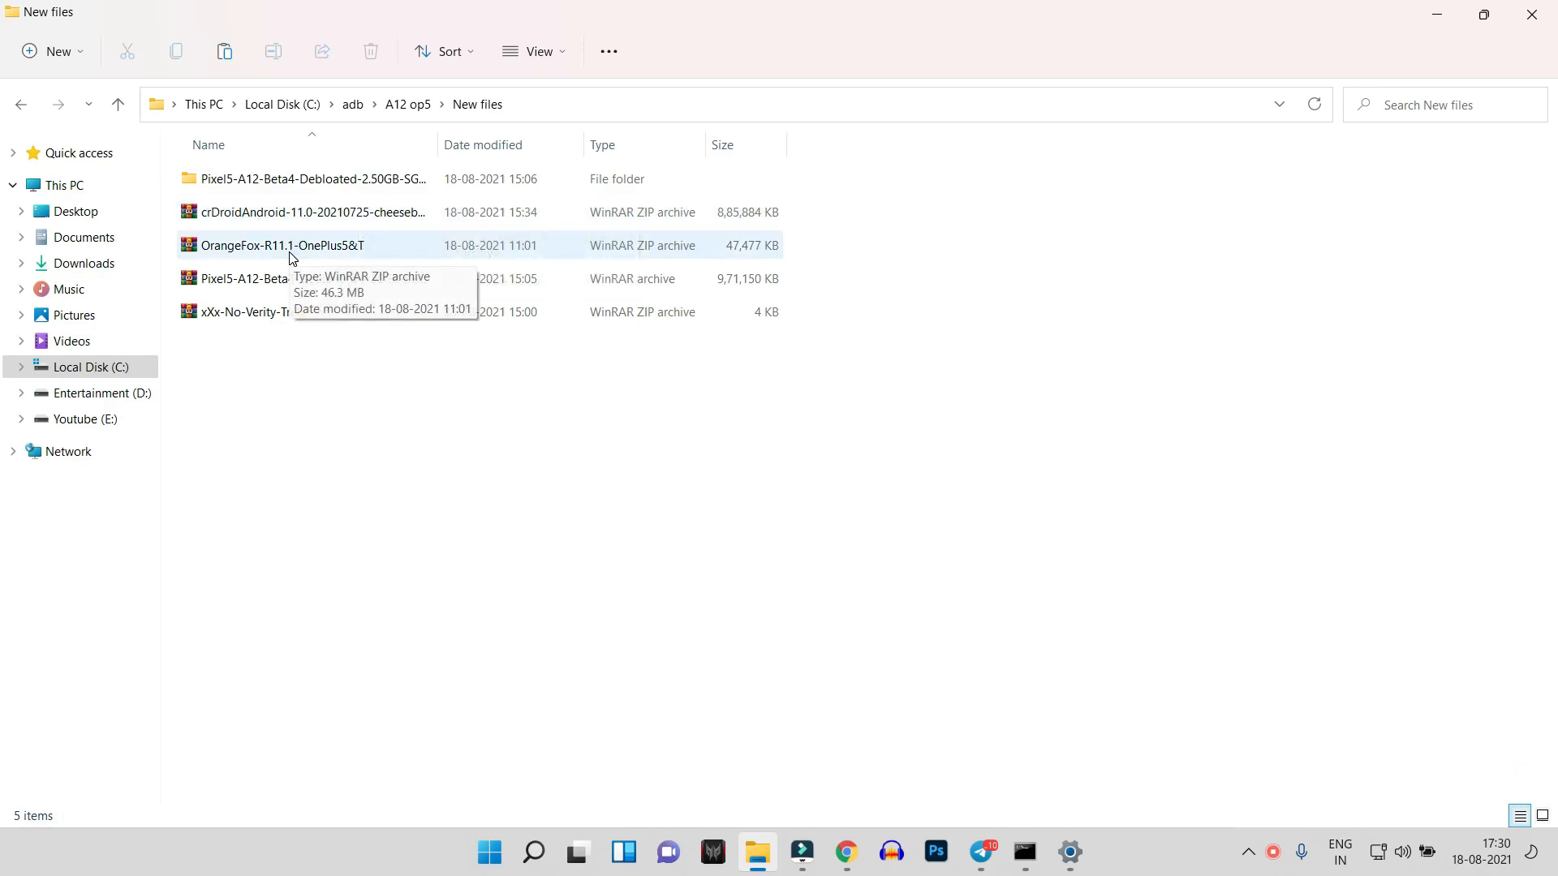
pyautogui.moveTo(268, 284)
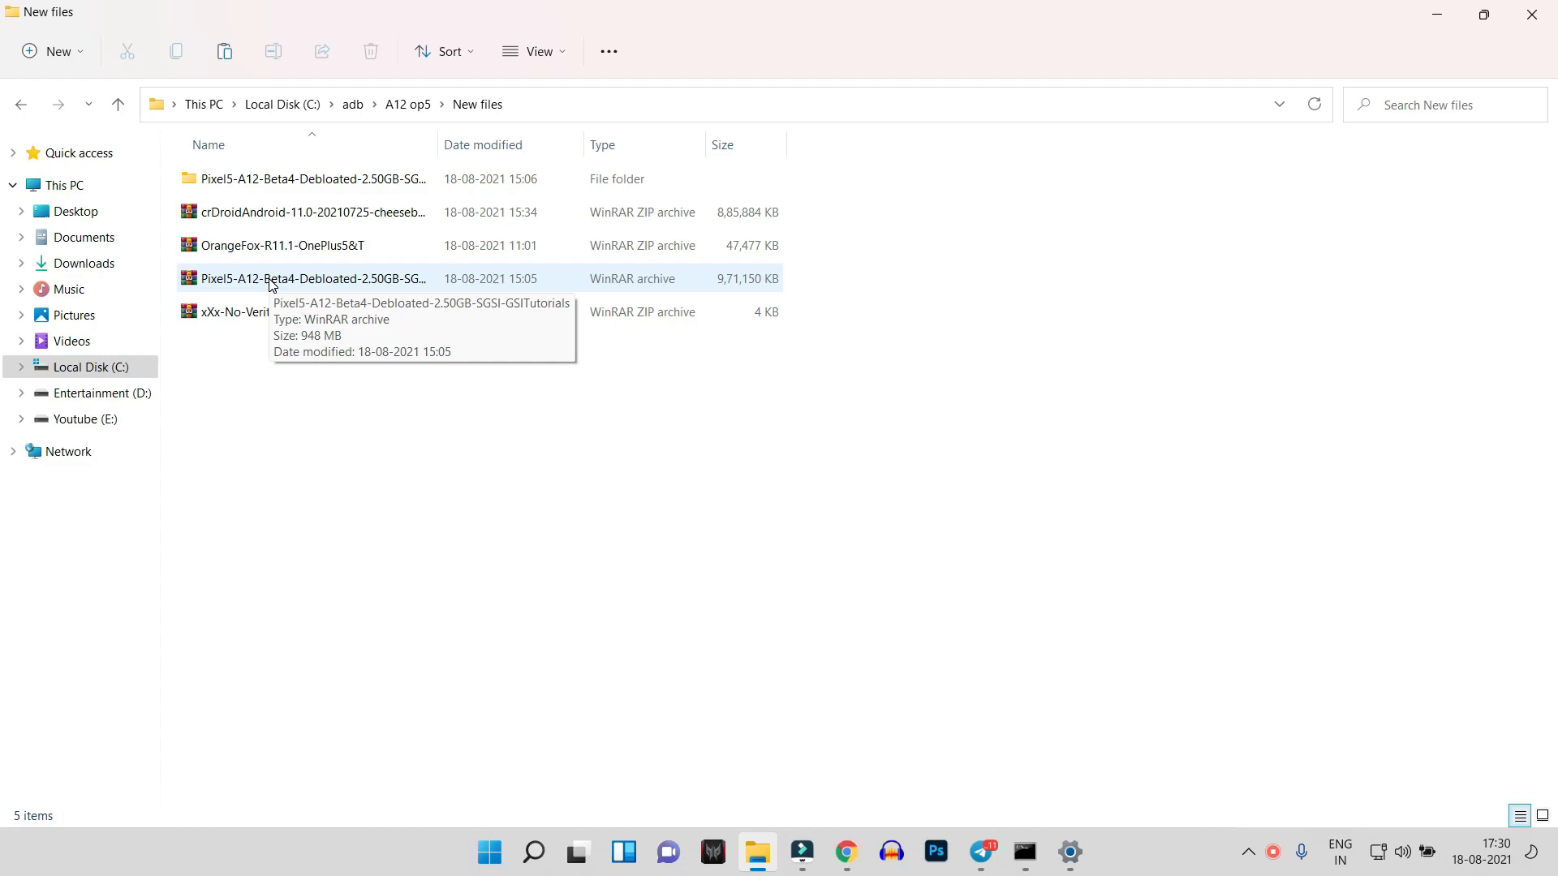
pyautogui.moveTo(261, 311)
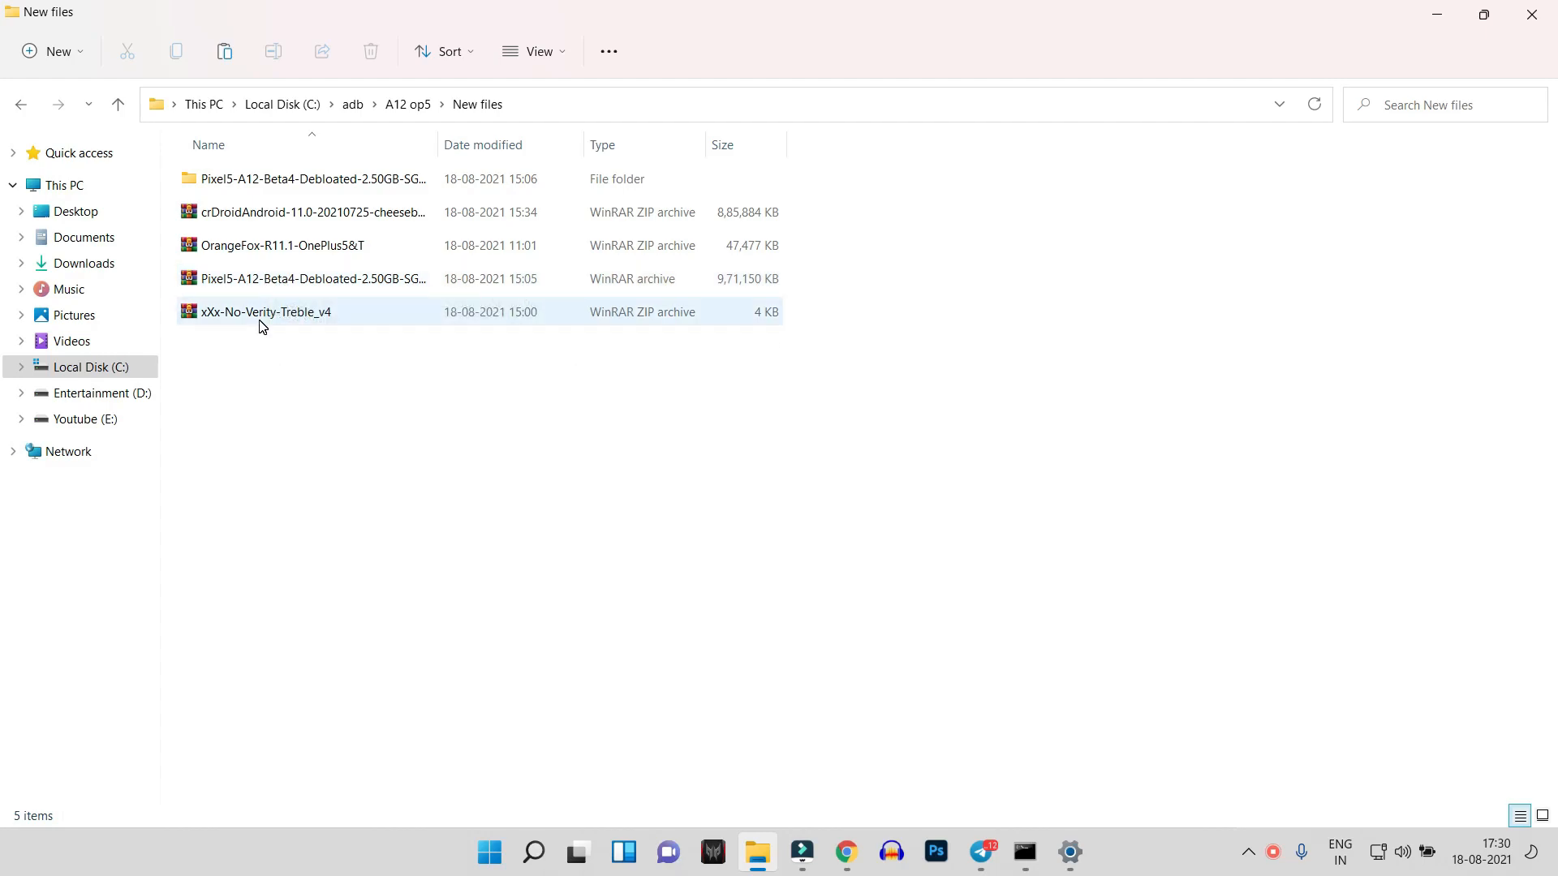
# Step: Browse the Pixel5-A12 GSI folder's makemesar, Patch3 and system files, returning via New files
pyautogui.doubleClick(310, 178)
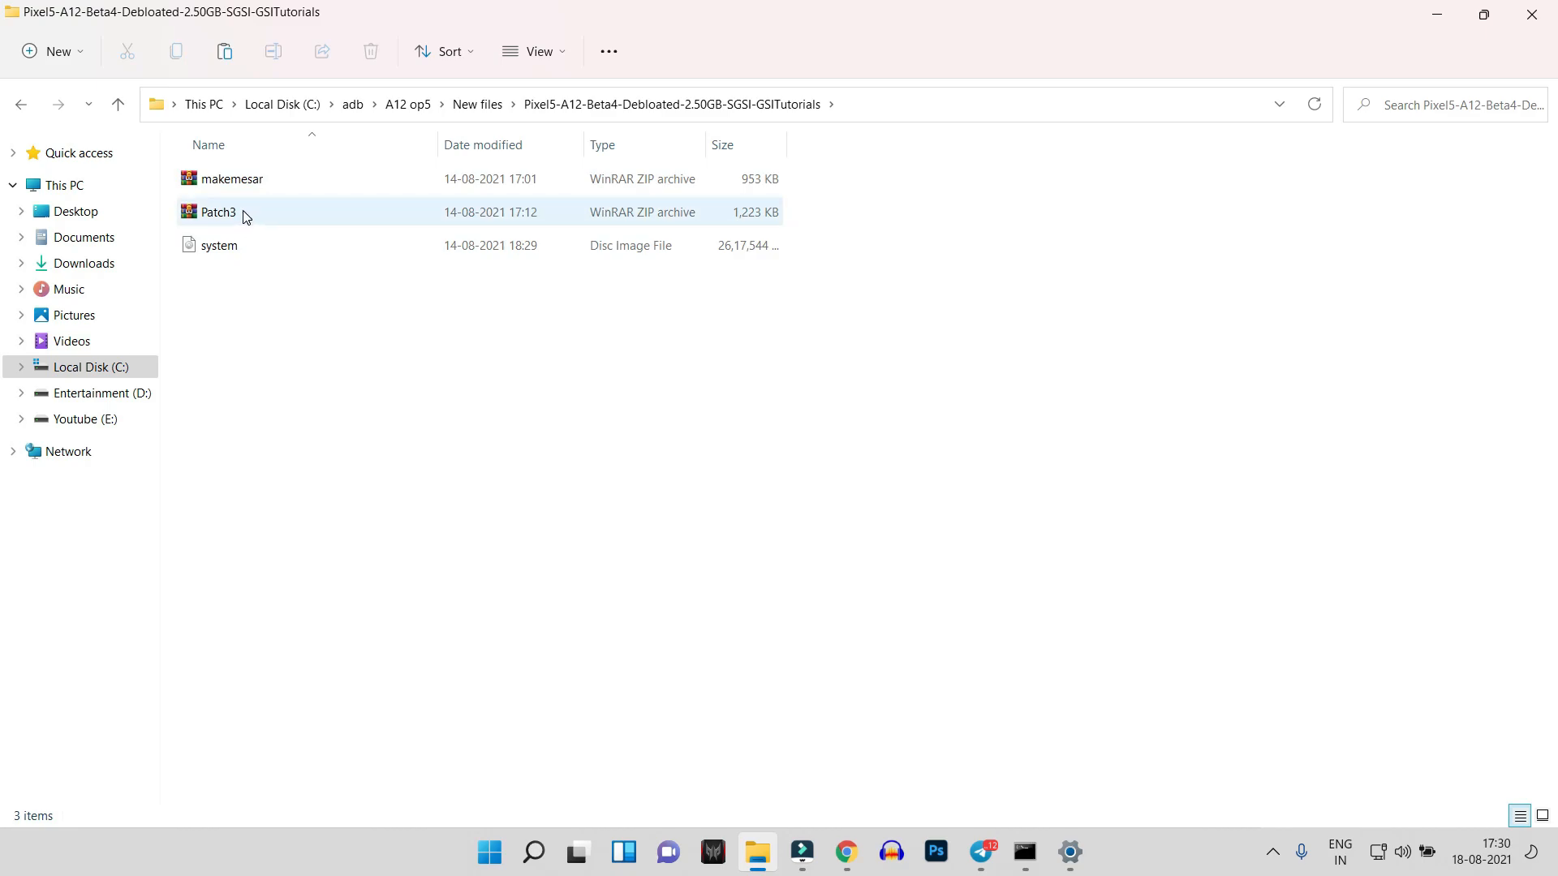
pyautogui.moveTo(216, 211)
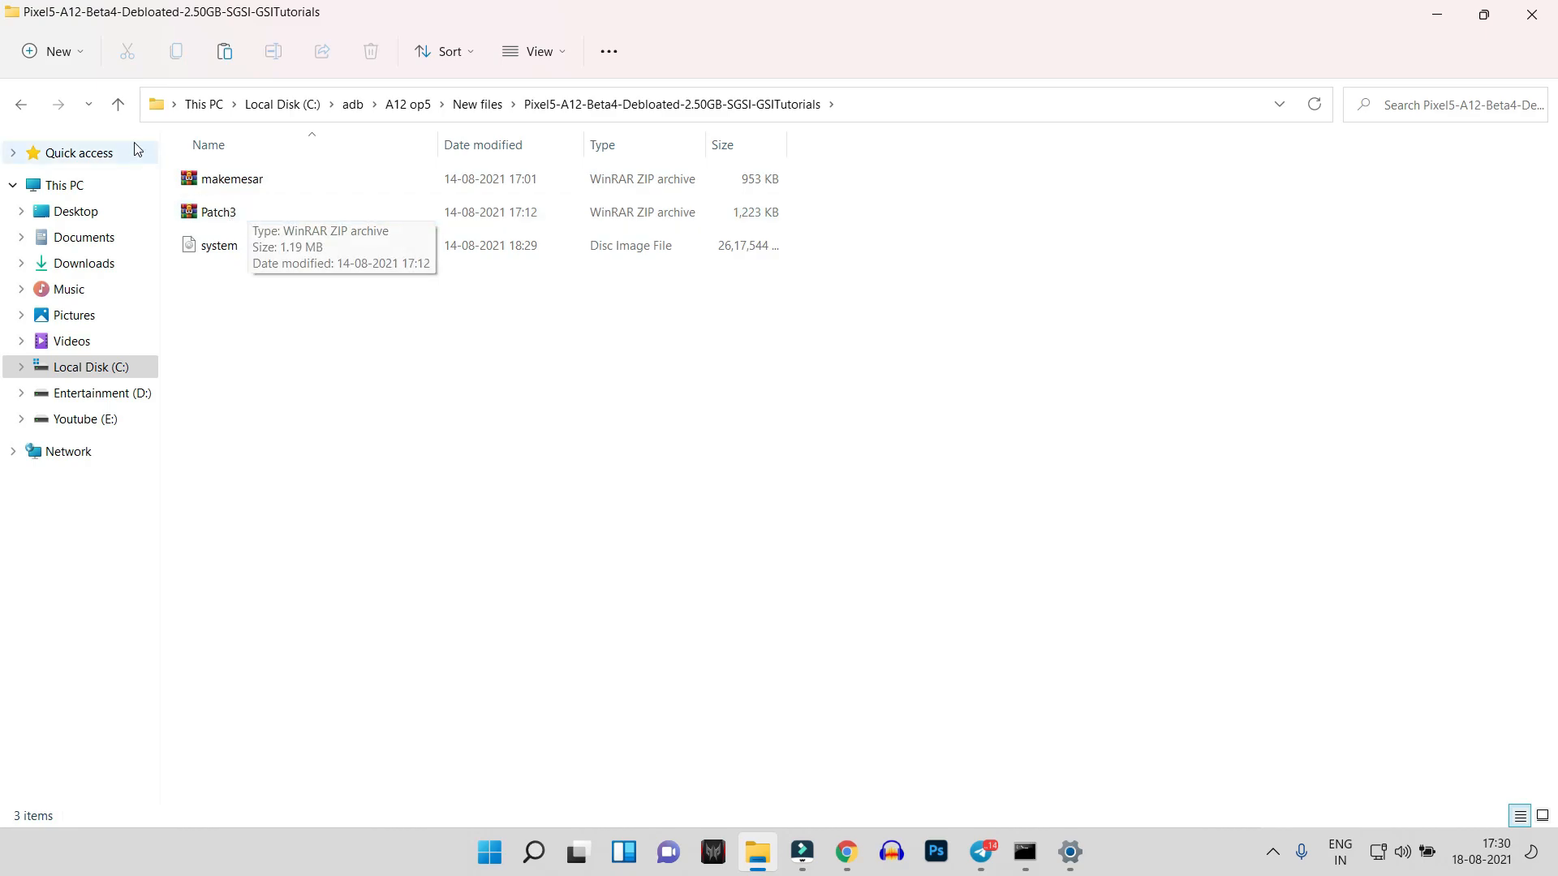
pyautogui.click(117, 104)
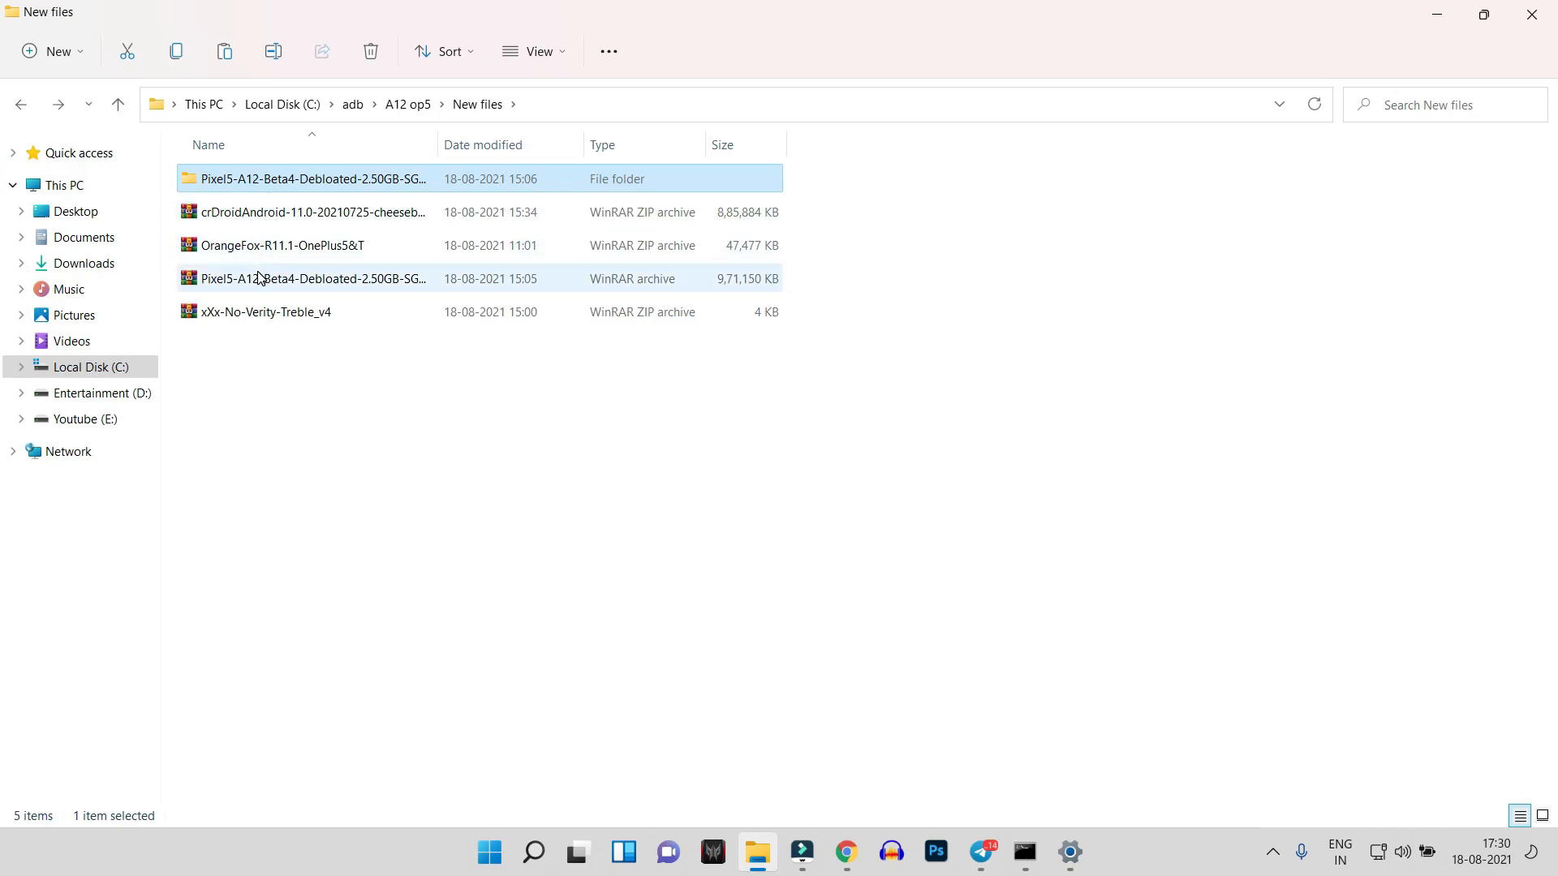
pyautogui.rightClick(311, 278)
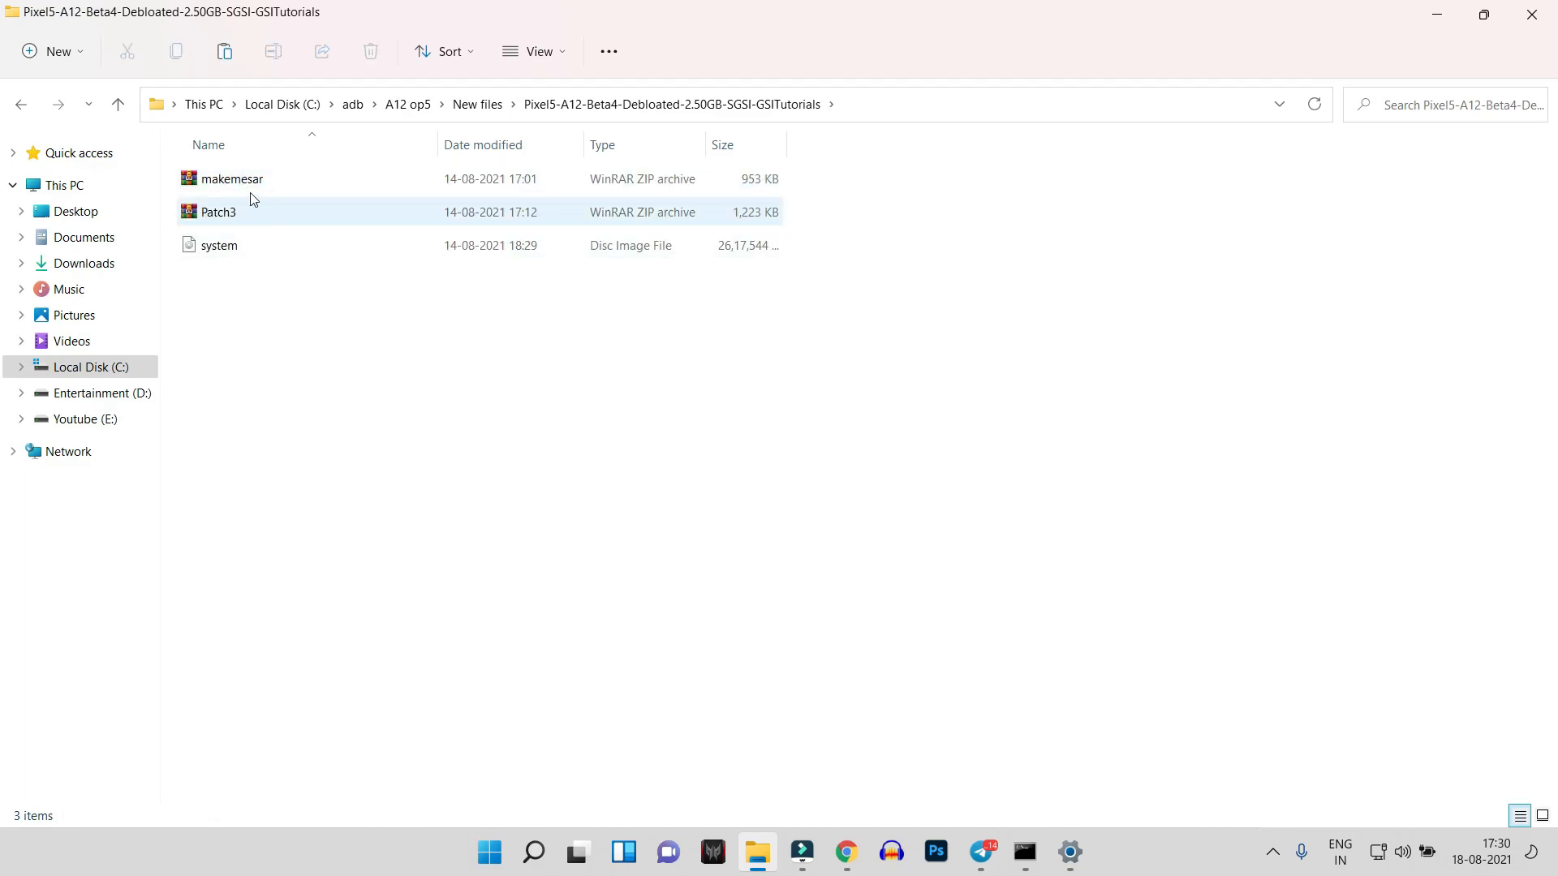
pyautogui.click(237, 290)
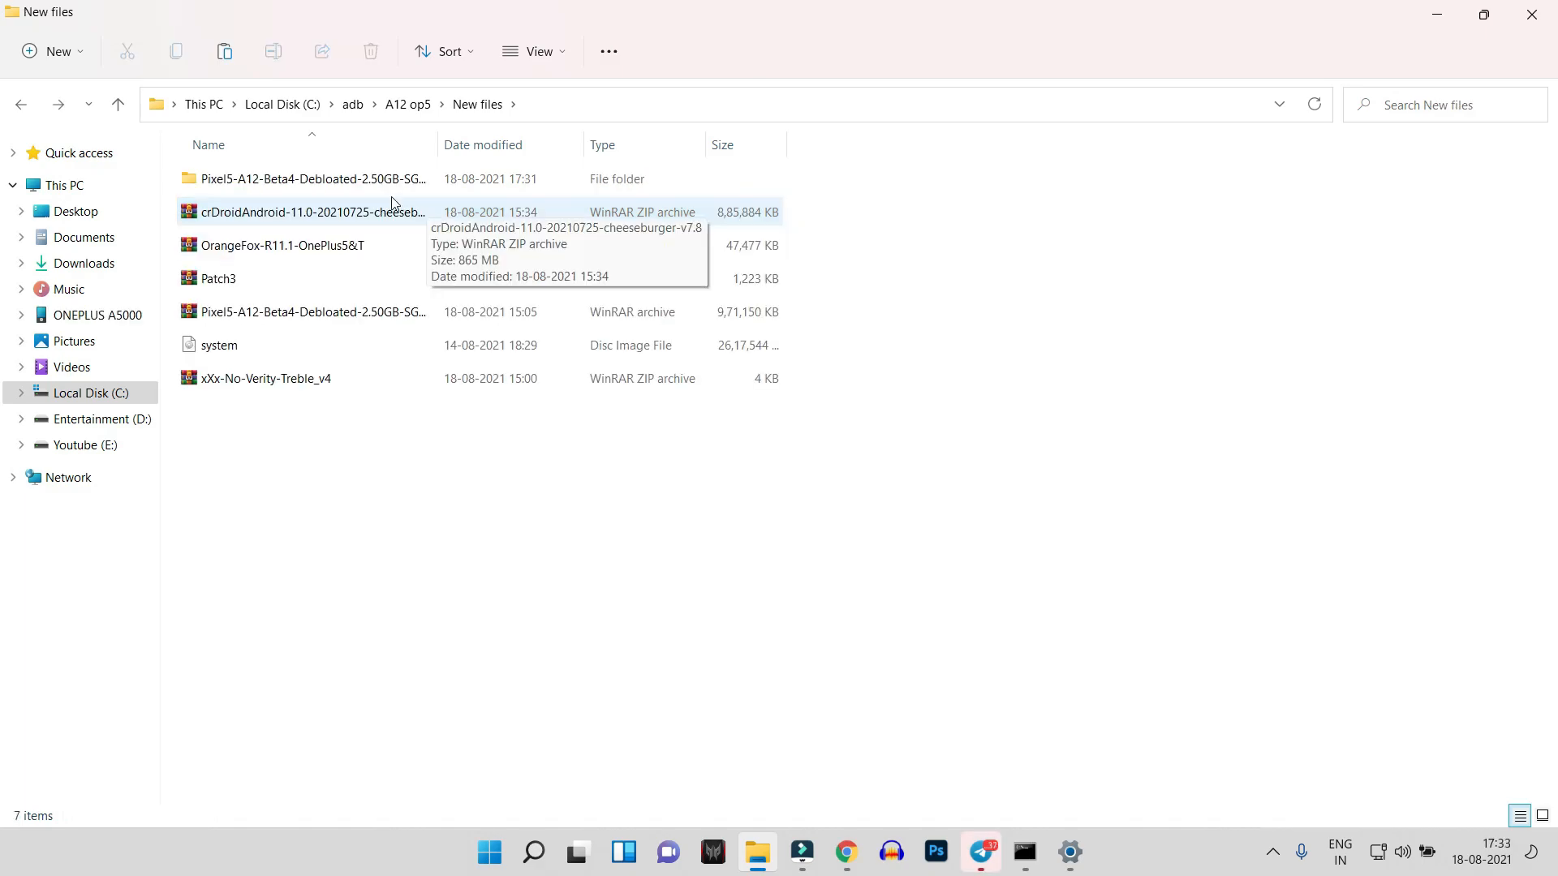
pyautogui.moveTo(406, 218)
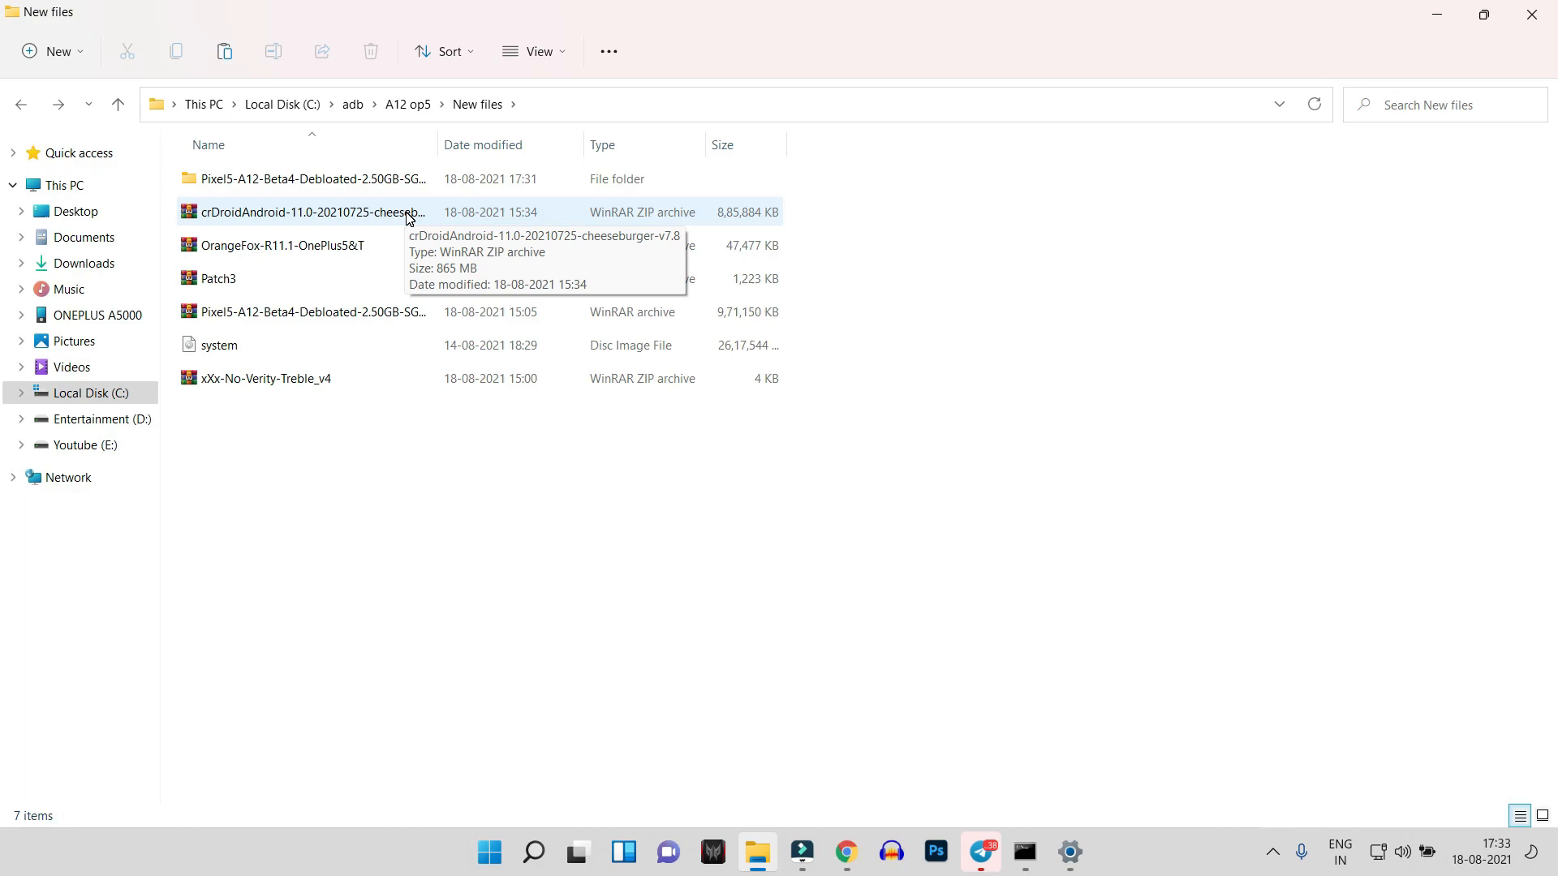
# Step: Select the crDroid Android 11 zip, Patch3, system image and xXx-No-Verity-Treble_v4 together
pyautogui.click(368, 211)
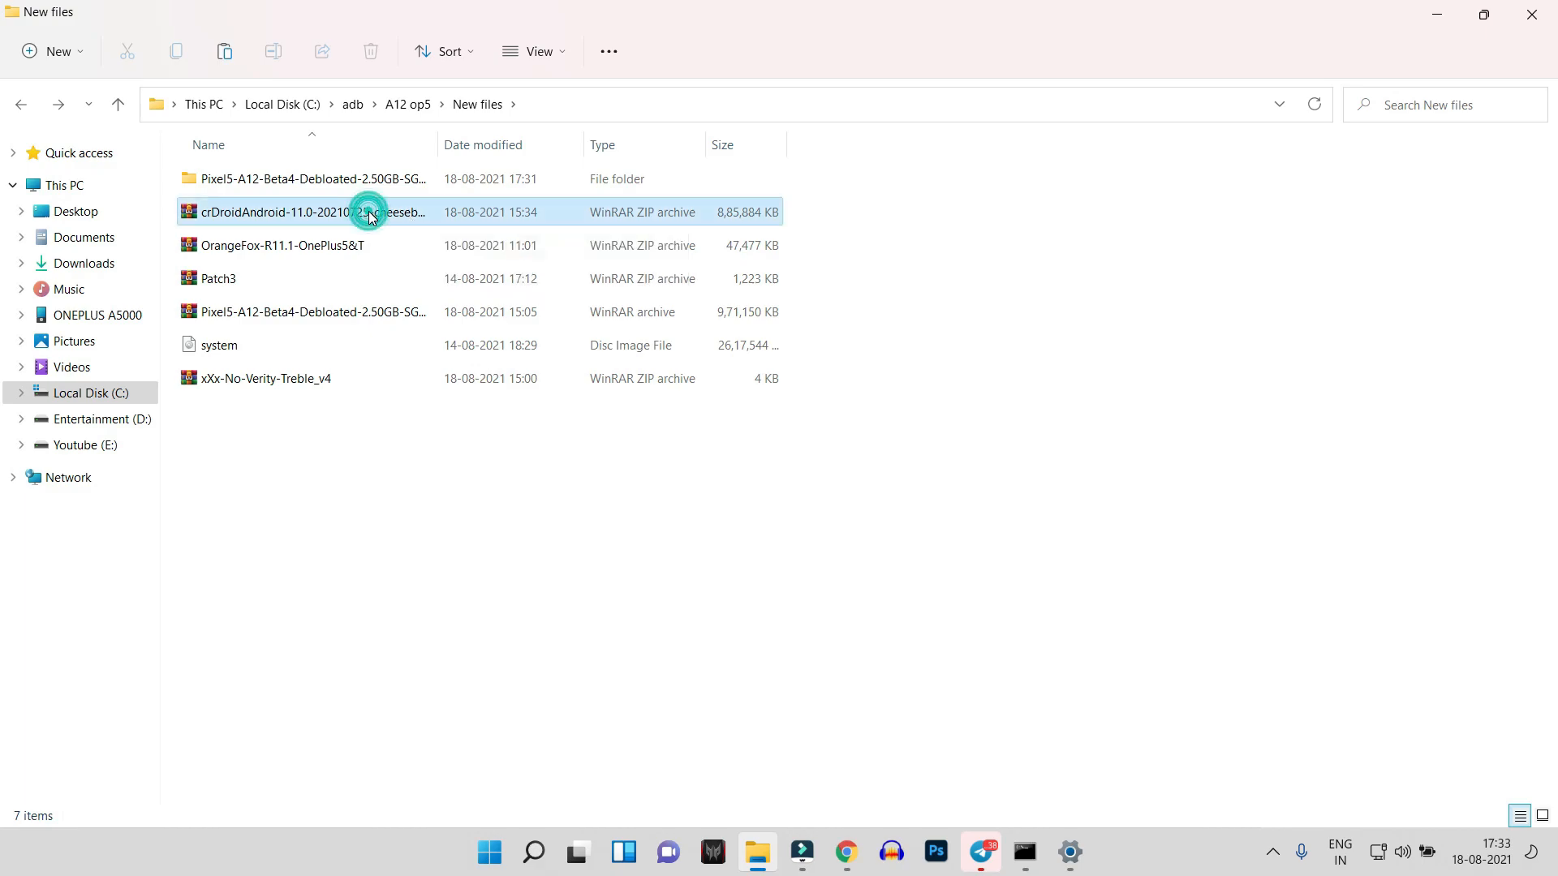
pyautogui.click(312, 211)
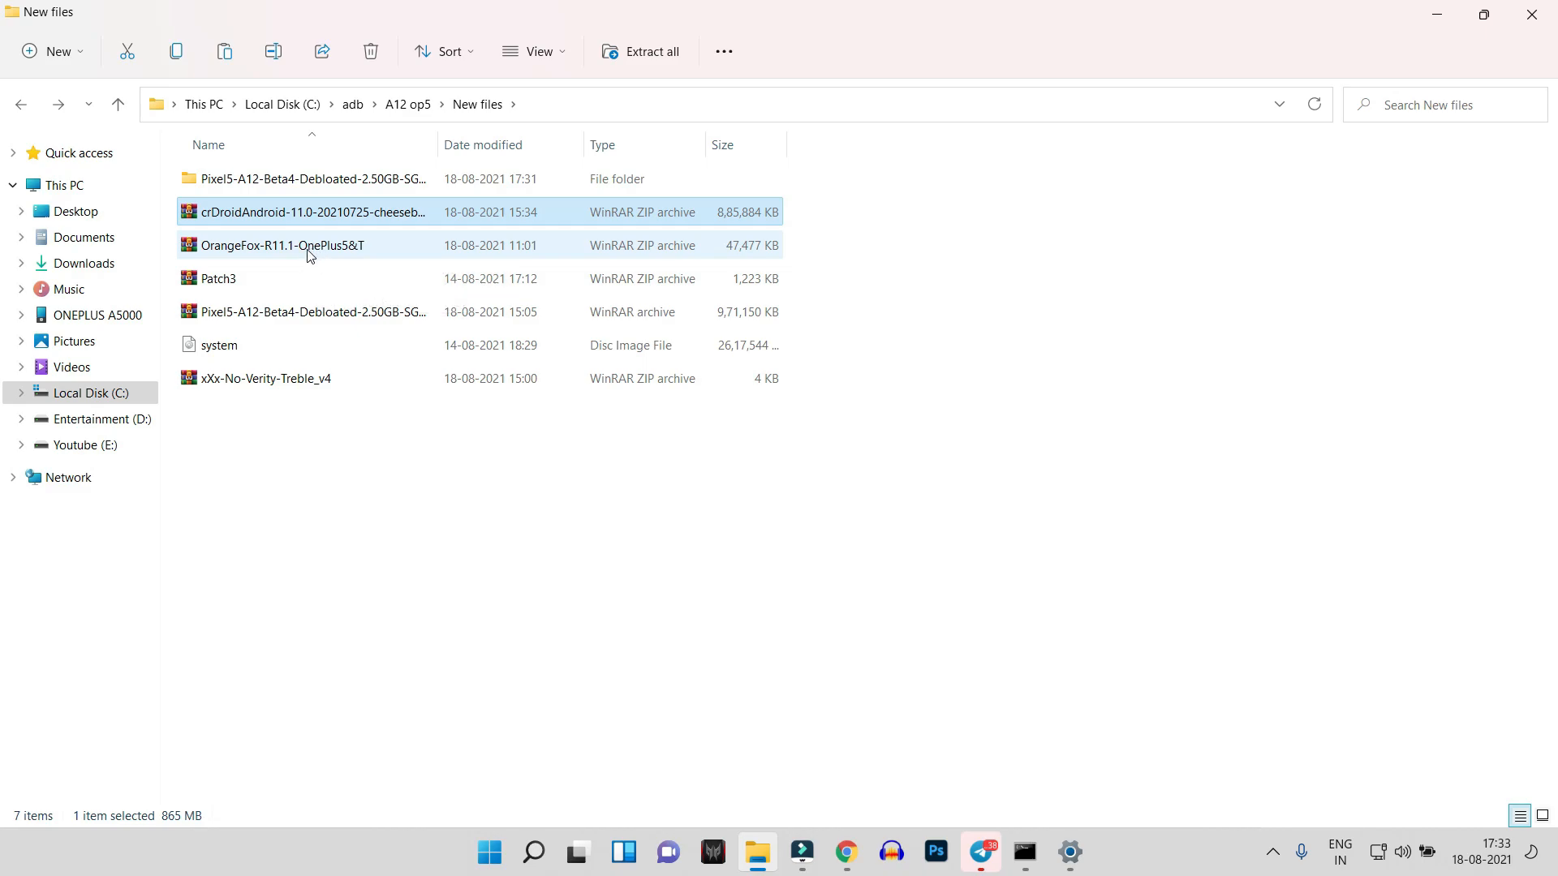
pyautogui.click(218, 278)
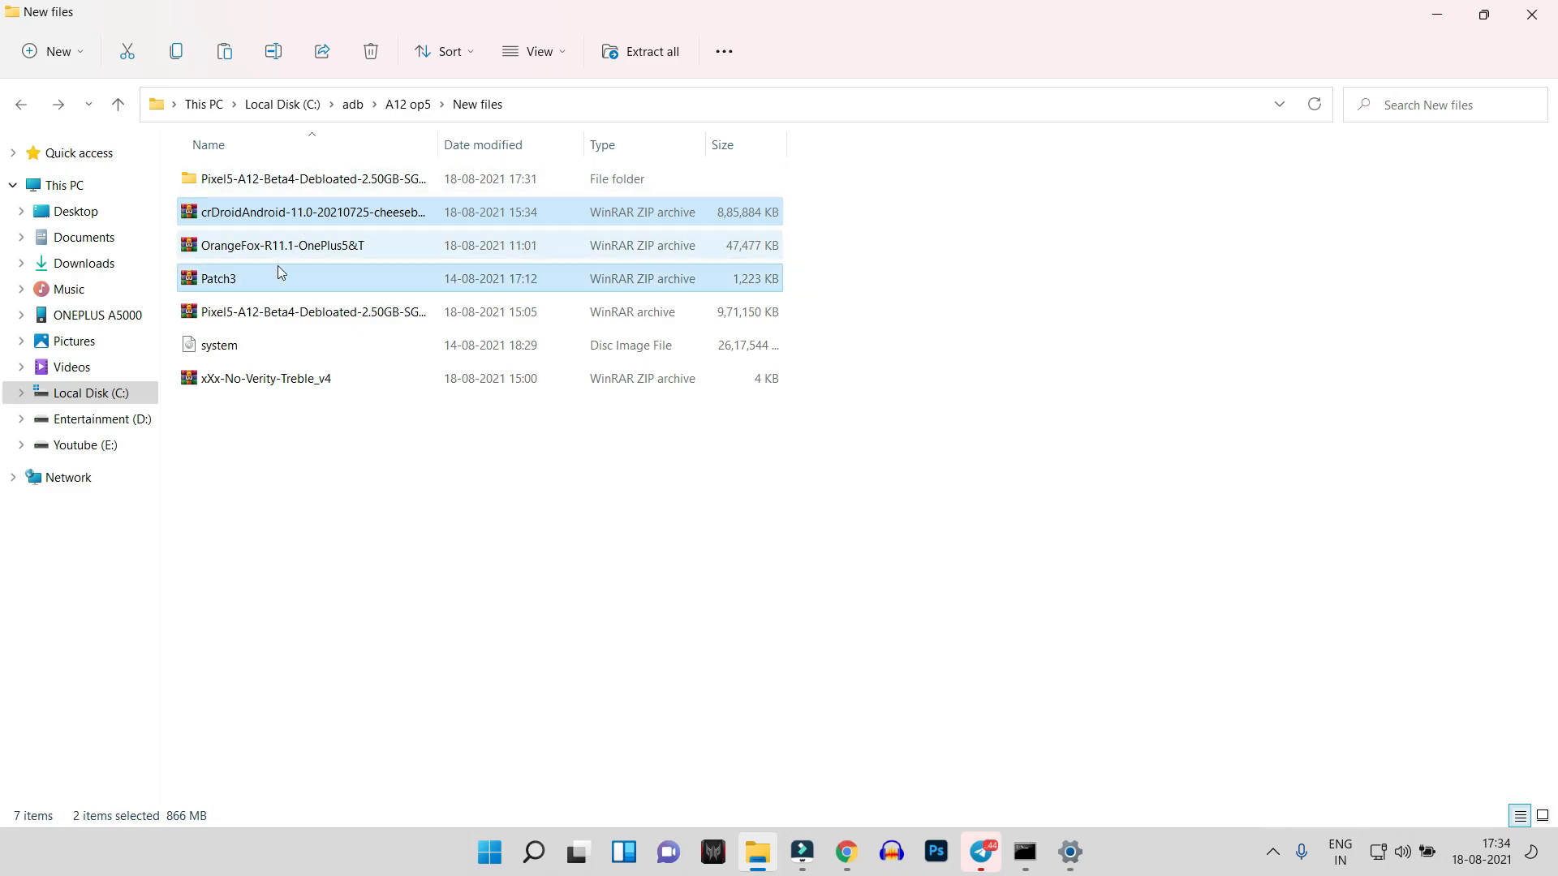
pyautogui.click(217, 345)
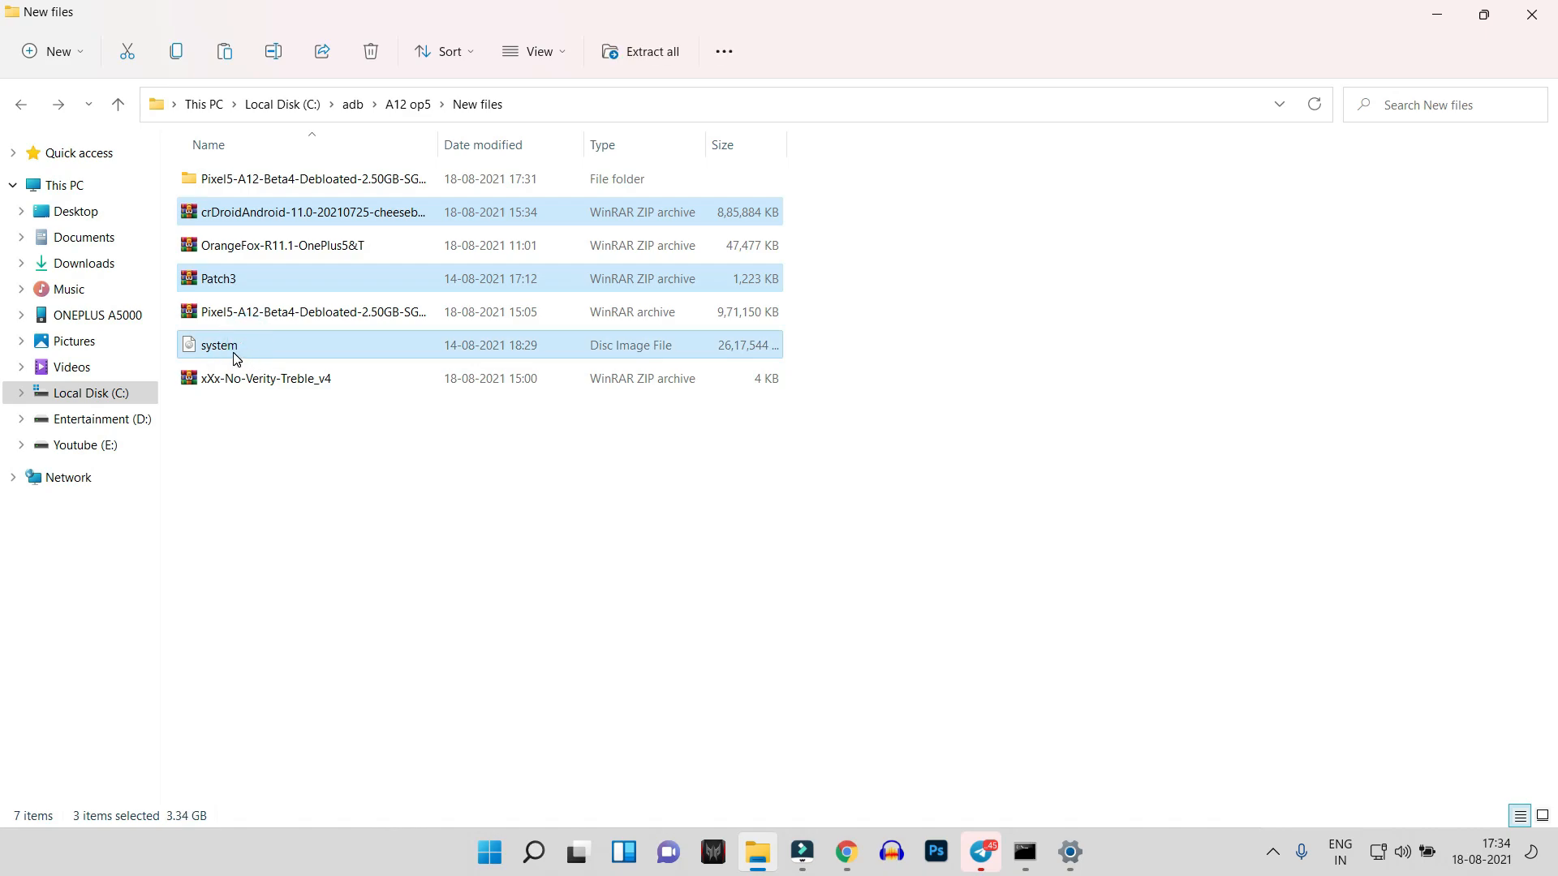
pyautogui.moveTo(317, 183)
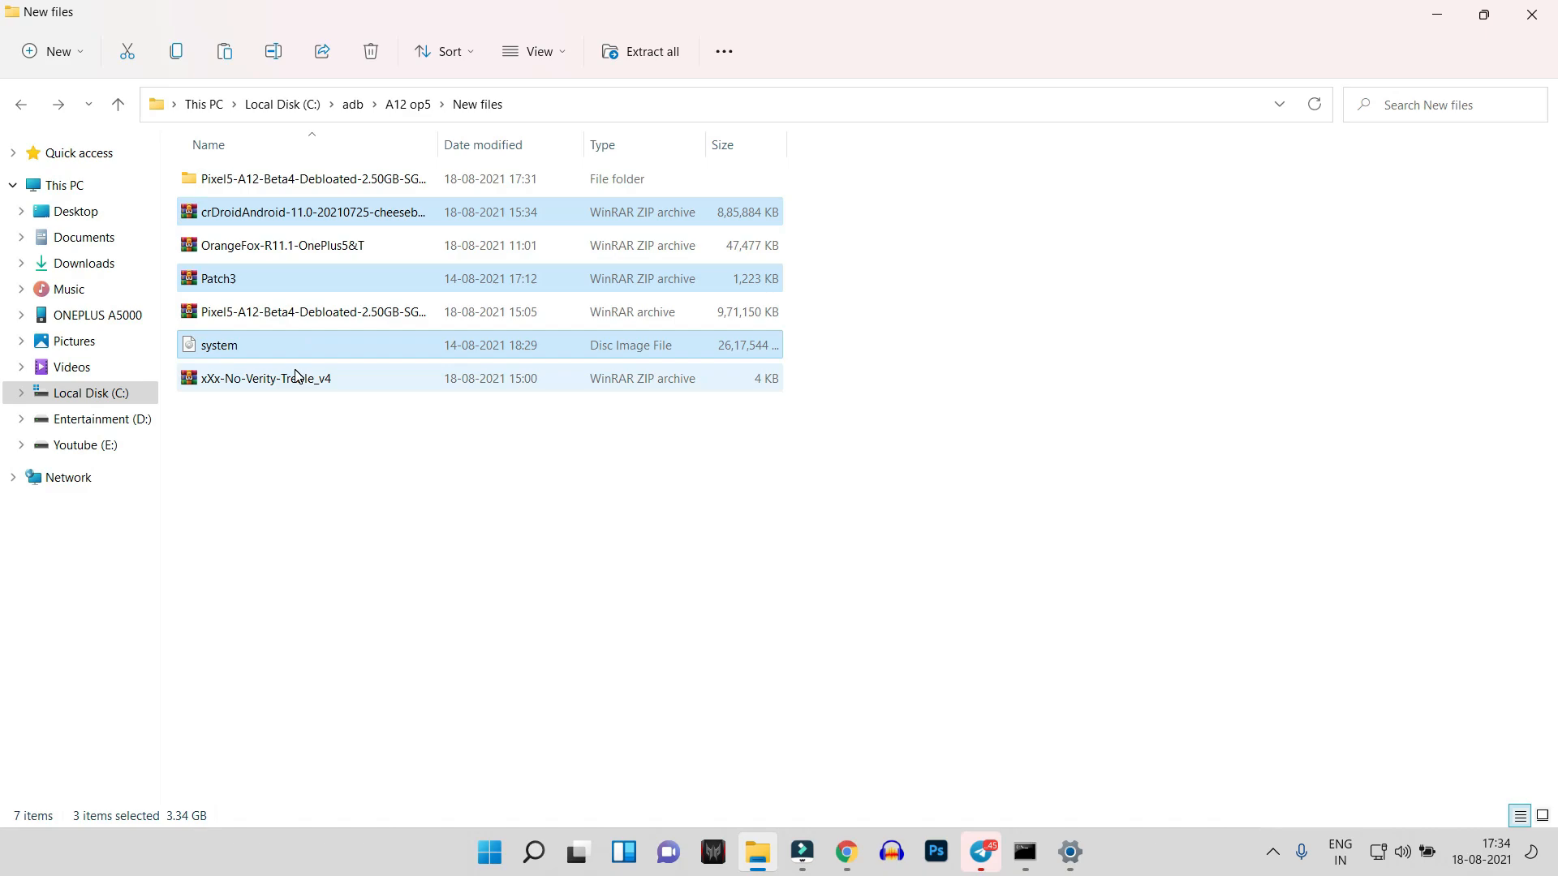
pyautogui.click(265, 378)
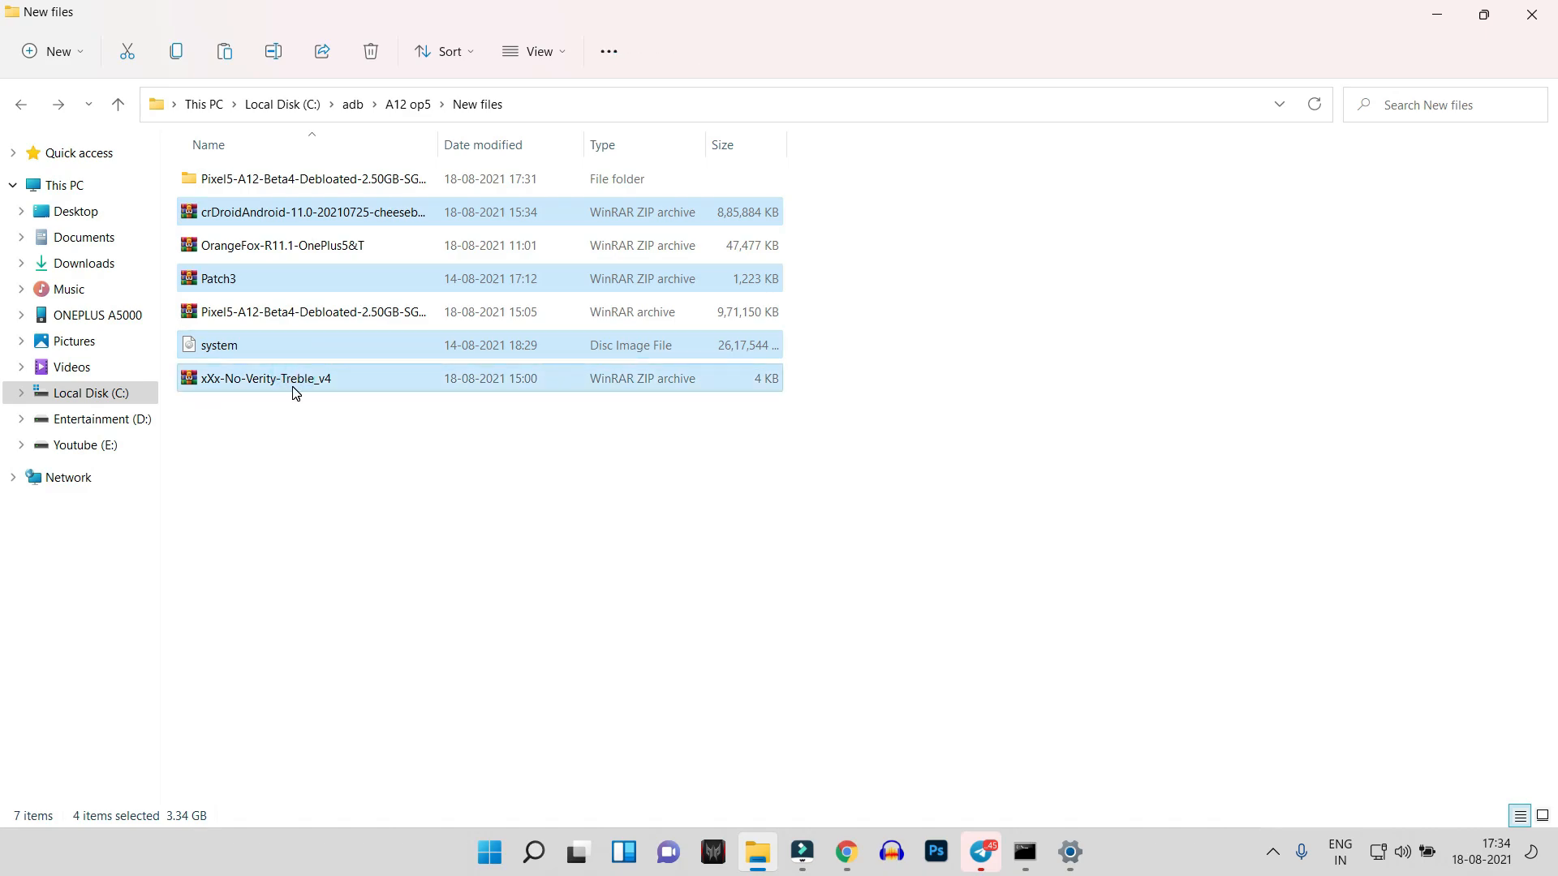